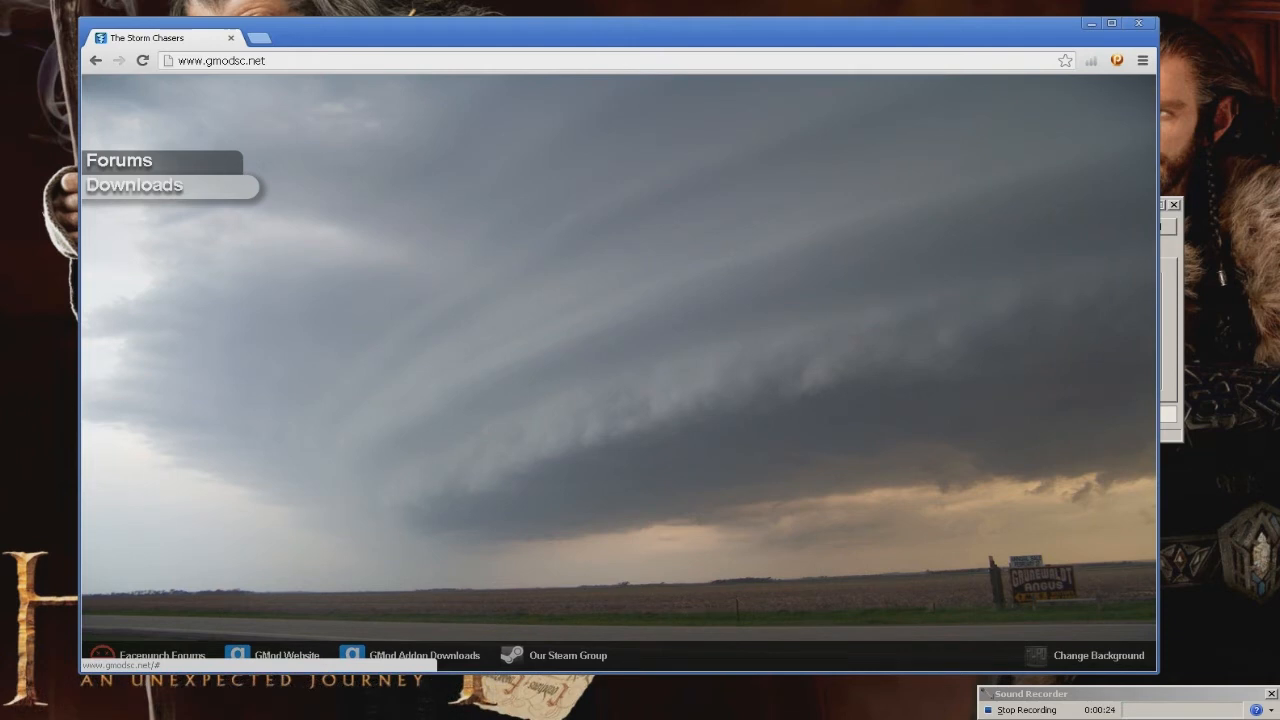
# - Go to the gmodsc.net Downloads page to start the Tornado Chasers content download
pyautogui.click(132, 184)
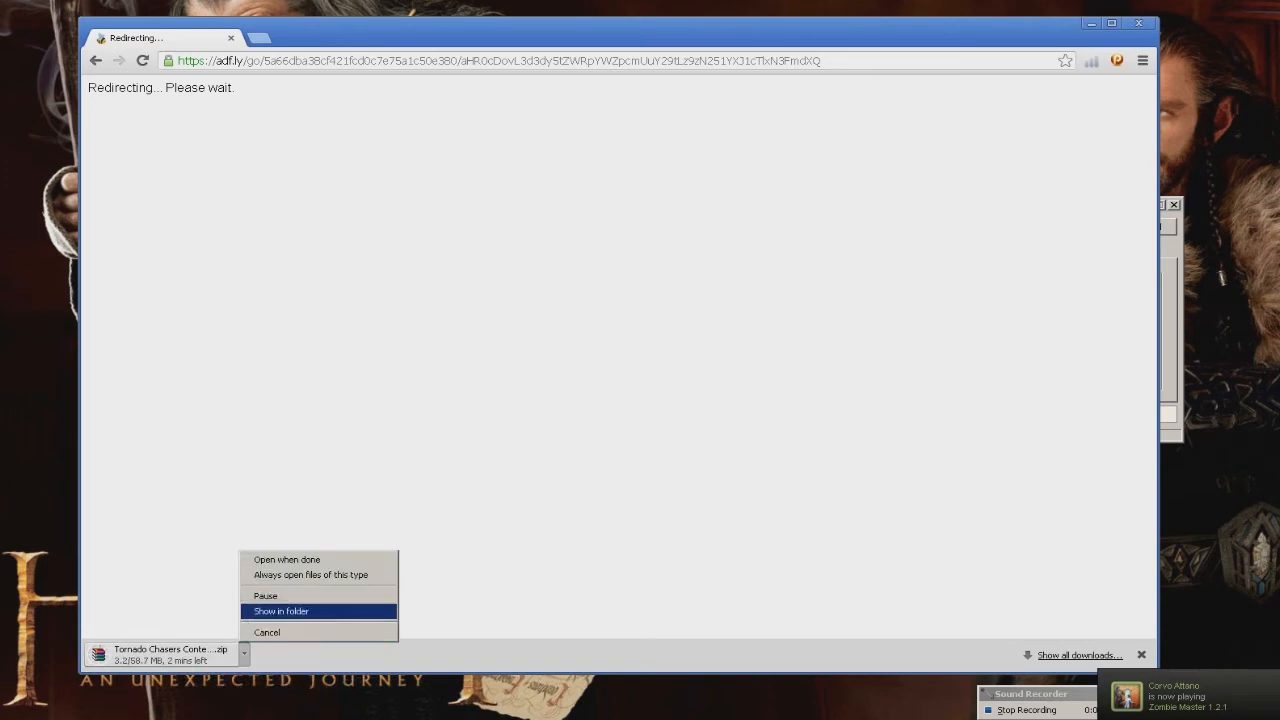
# - Show the download in its folder and select the Tornado Chasers Content [11-23-2012] zip
pyautogui.click(280, 612)
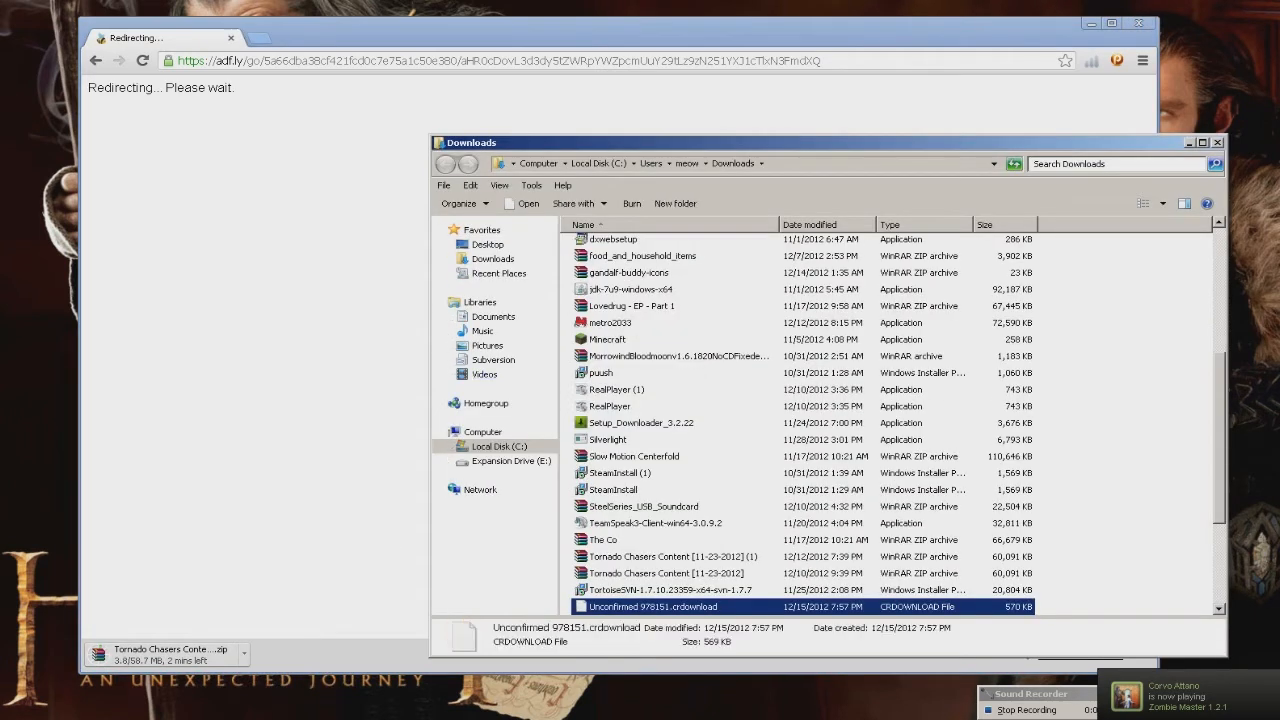
pyautogui.rightClick(664, 572)
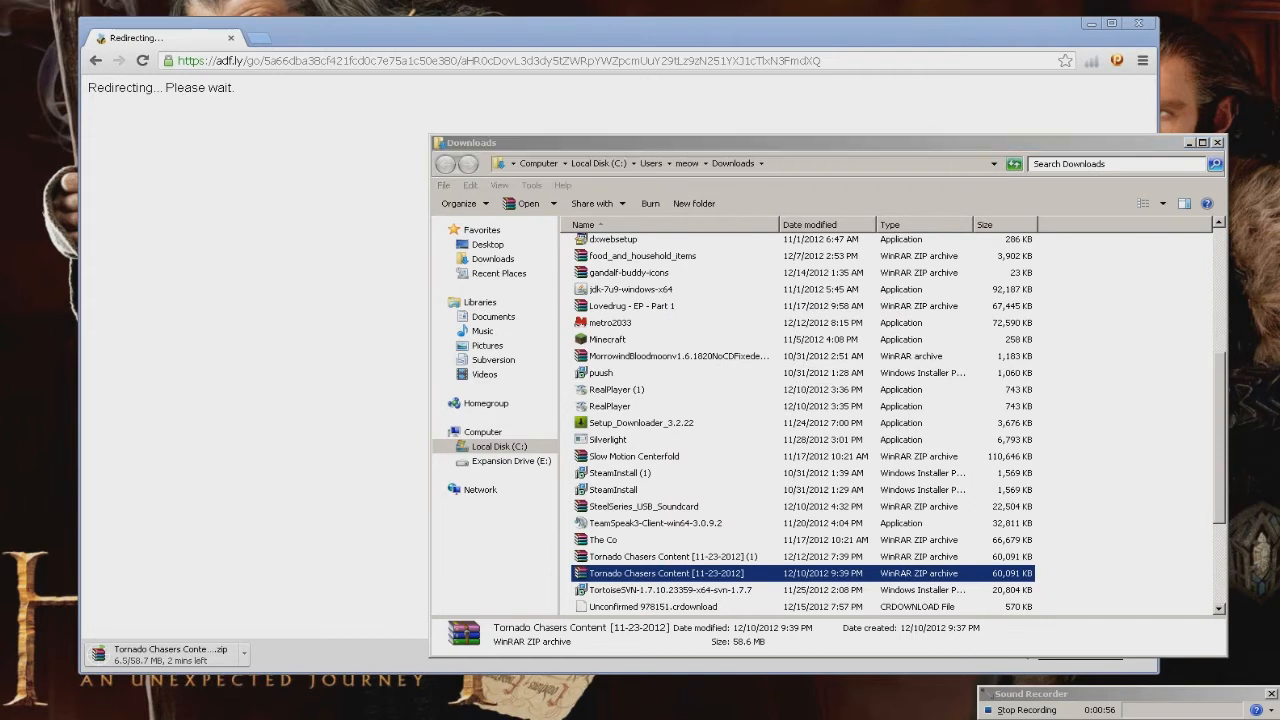
# - Open the Tornado Chasers Content [11-23-2012] zip in WinRAR and select all its folders
pyautogui.doubleClick(664, 572)
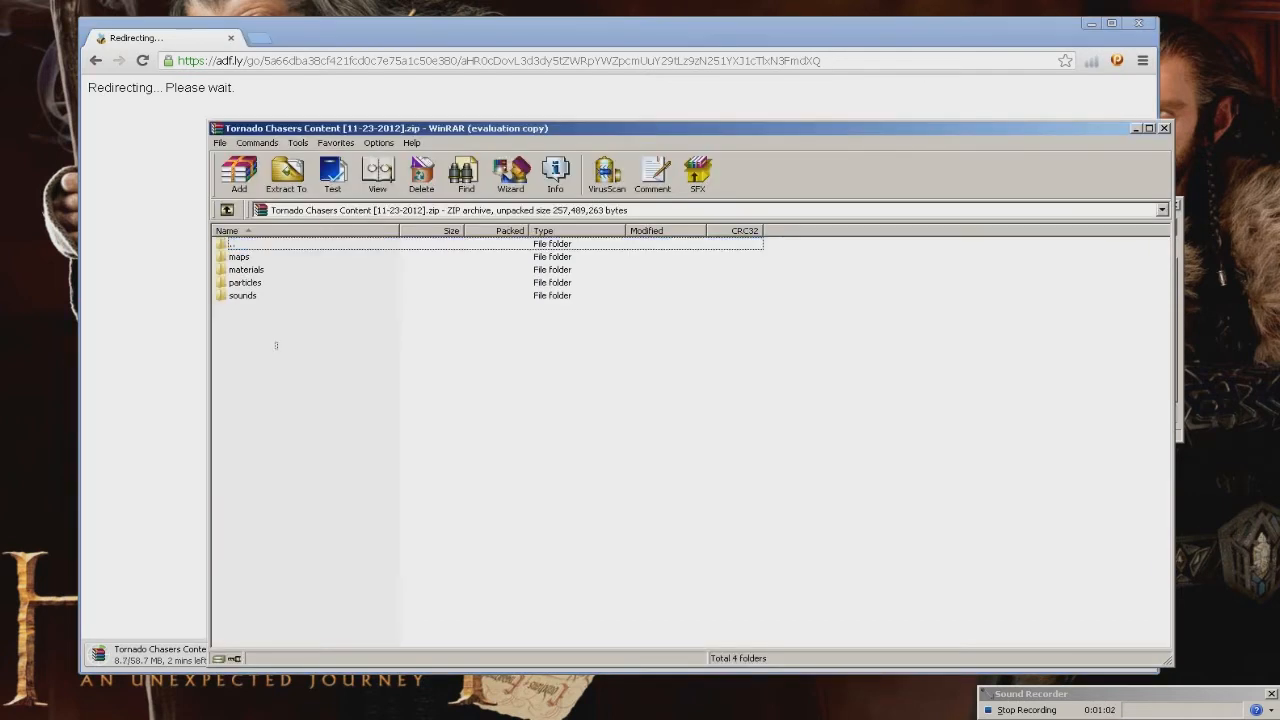
pyautogui.press('ctrl+a')
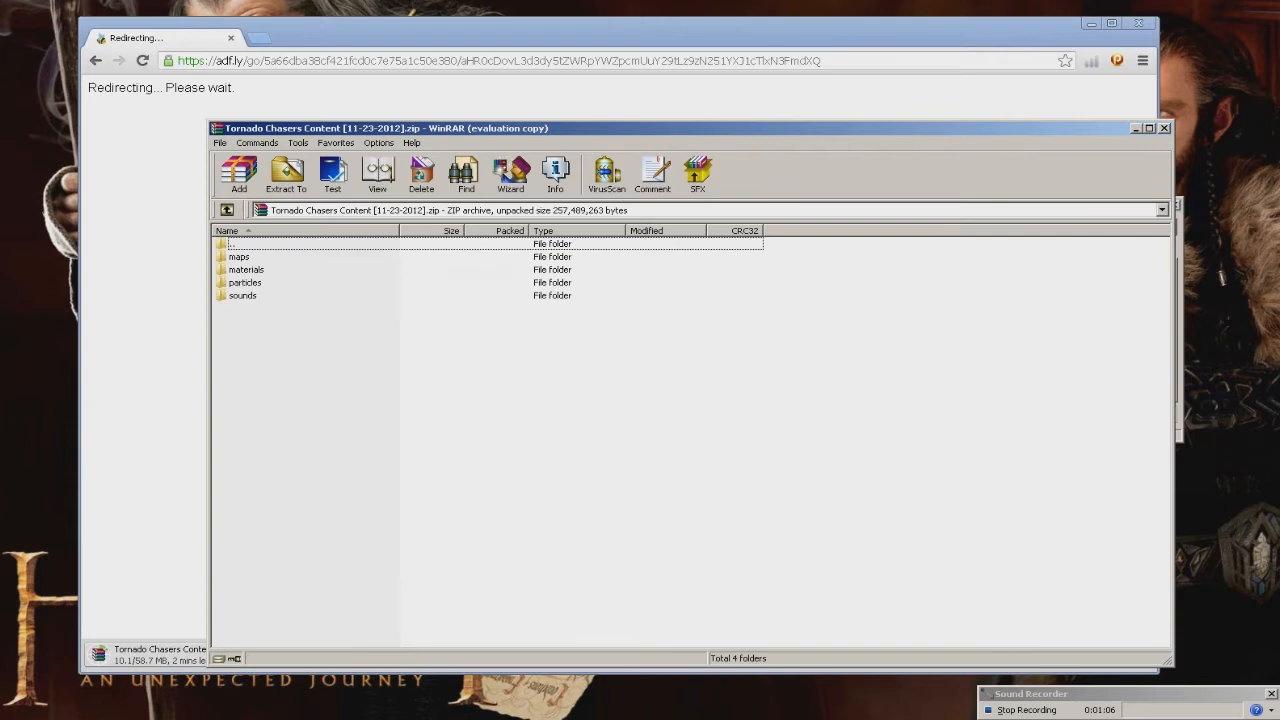
# - From Start > Computer, navigate into Local Disk (C:) and then Program Files (x86)
pyautogui.click(16, 710)
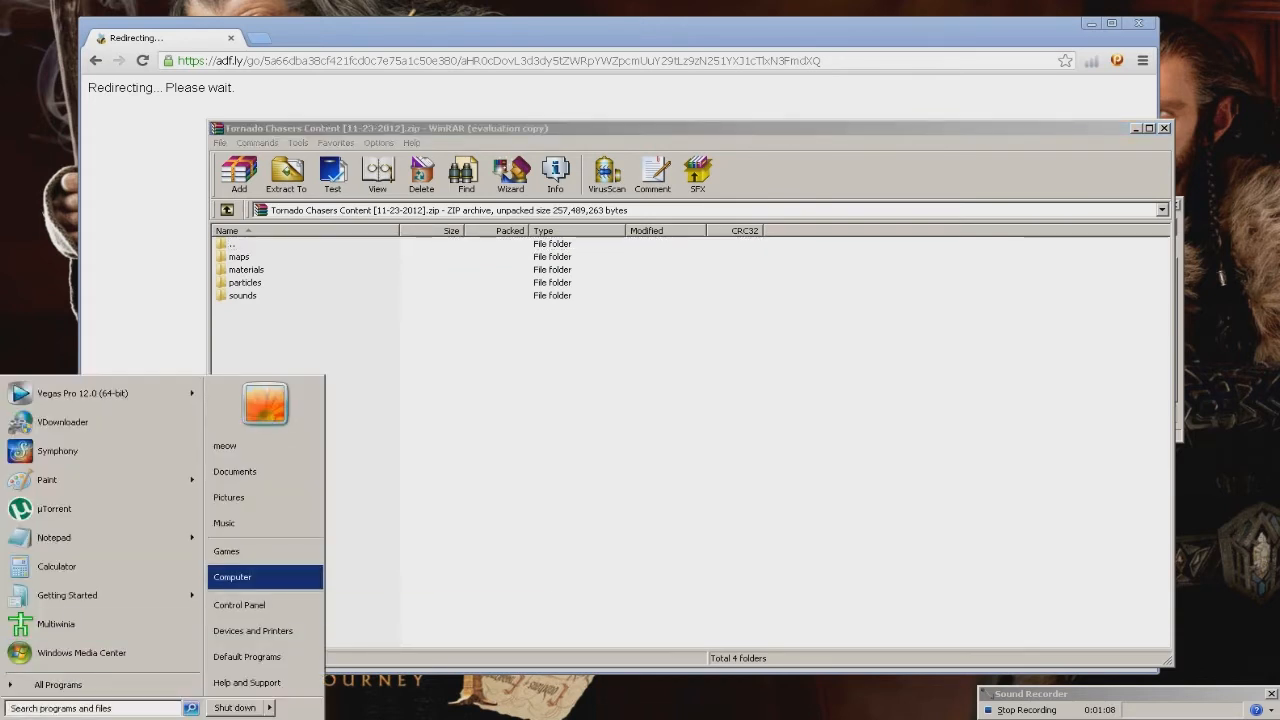
pyautogui.click(232, 576)
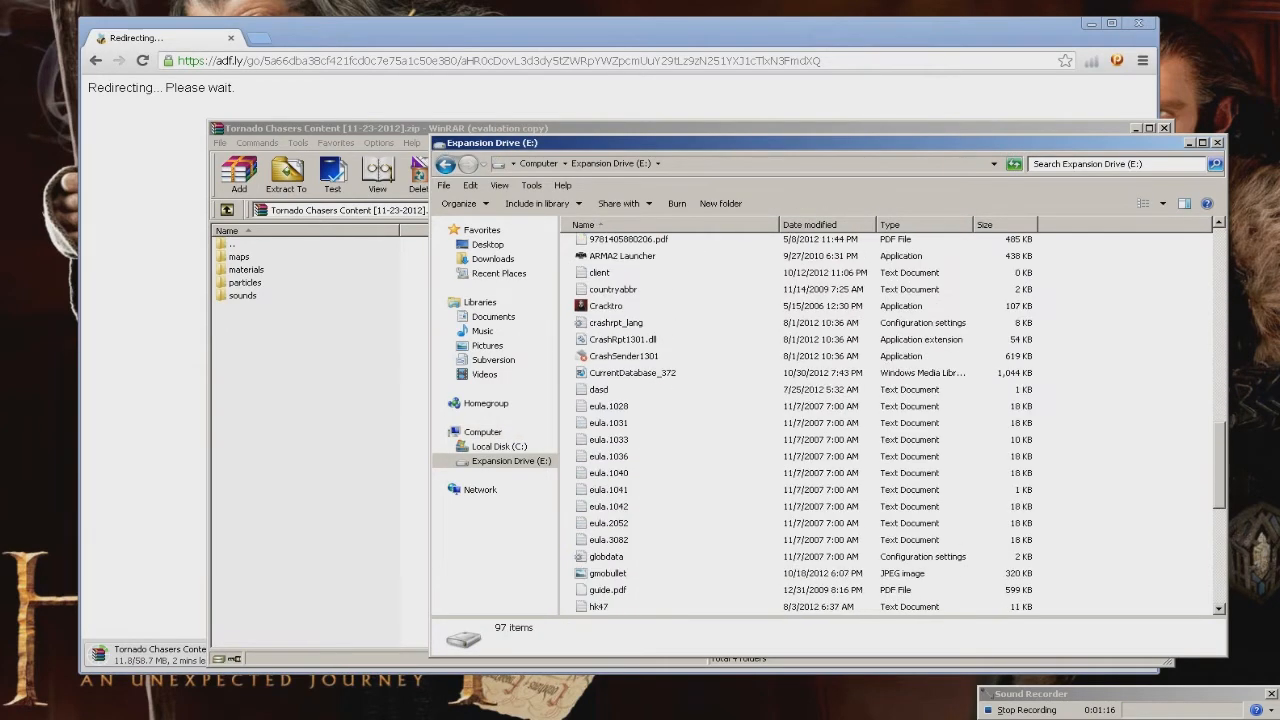
pyautogui.click(482, 432)
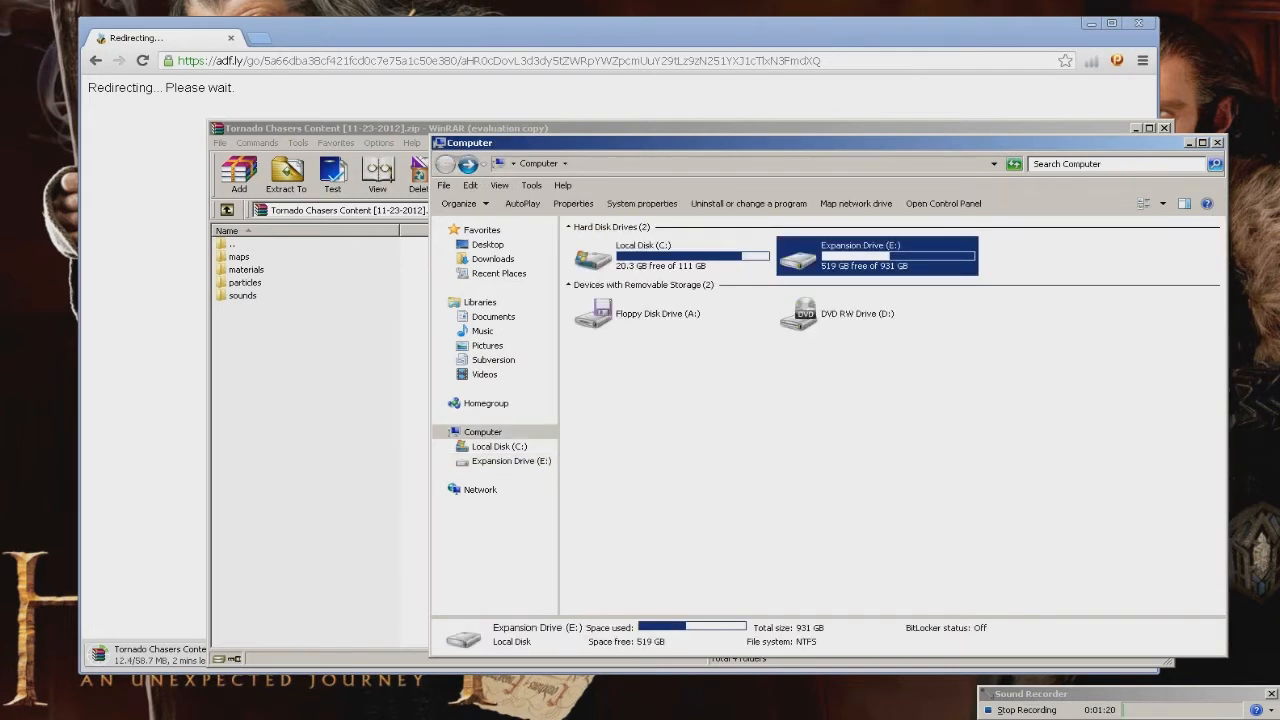
pyautogui.click(644, 244)
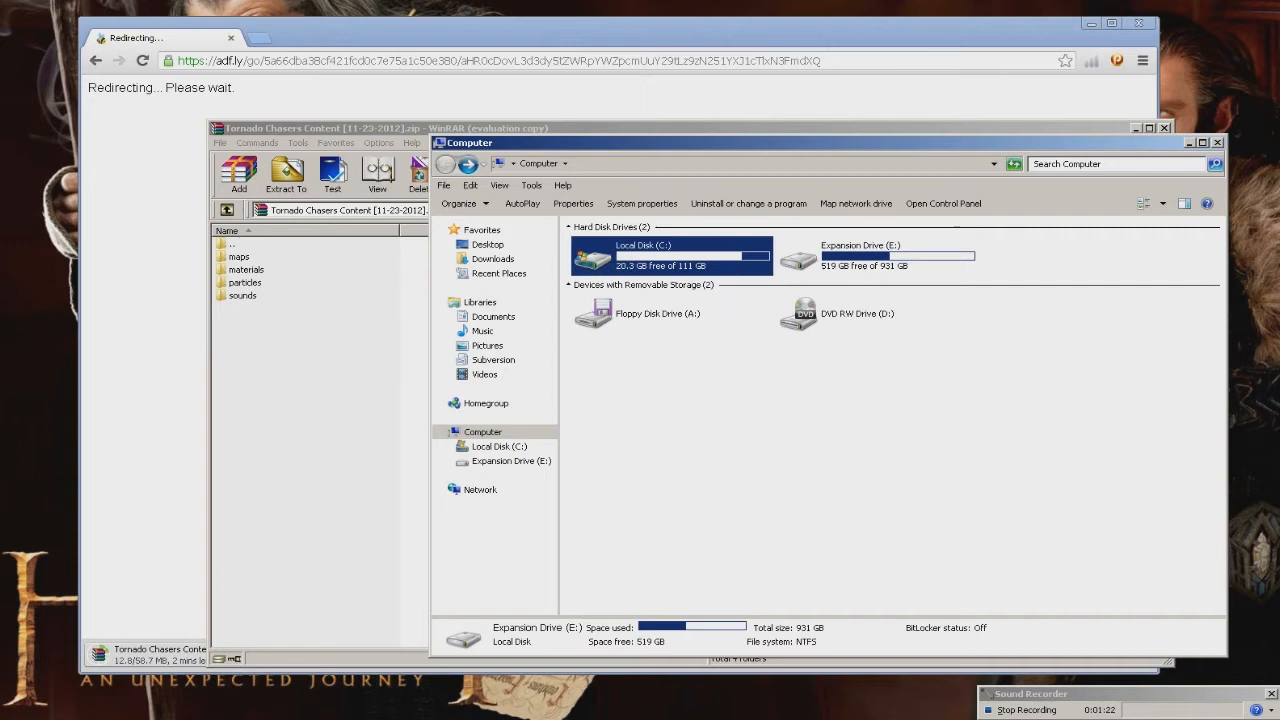
pyautogui.doubleClick(672, 256)
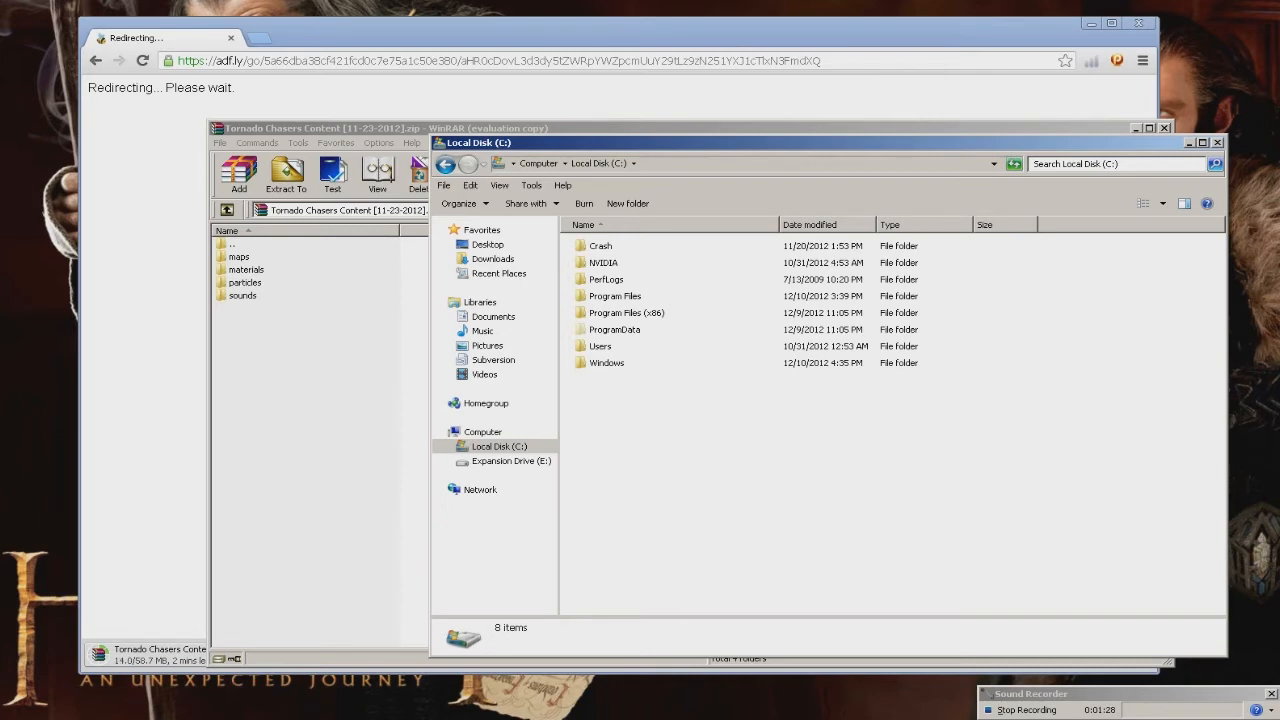
pyautogui.click(626, 312)
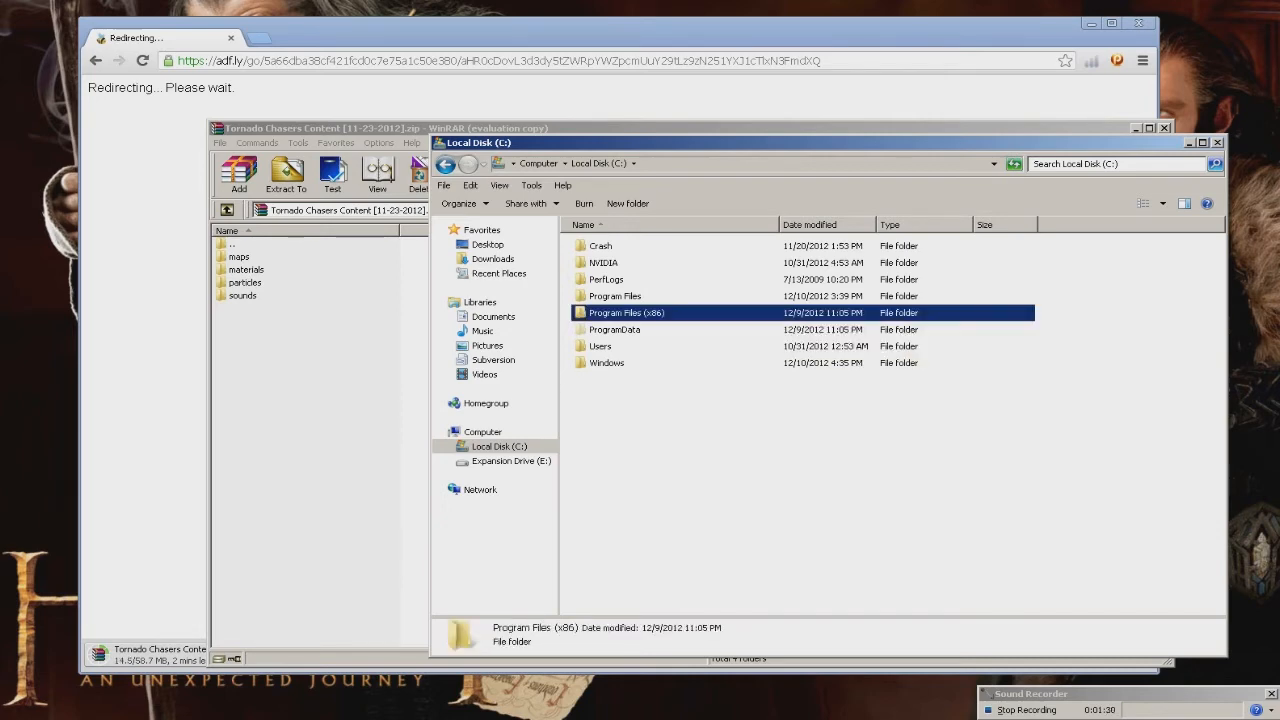
pyautogui.doubleClick(626, 312)
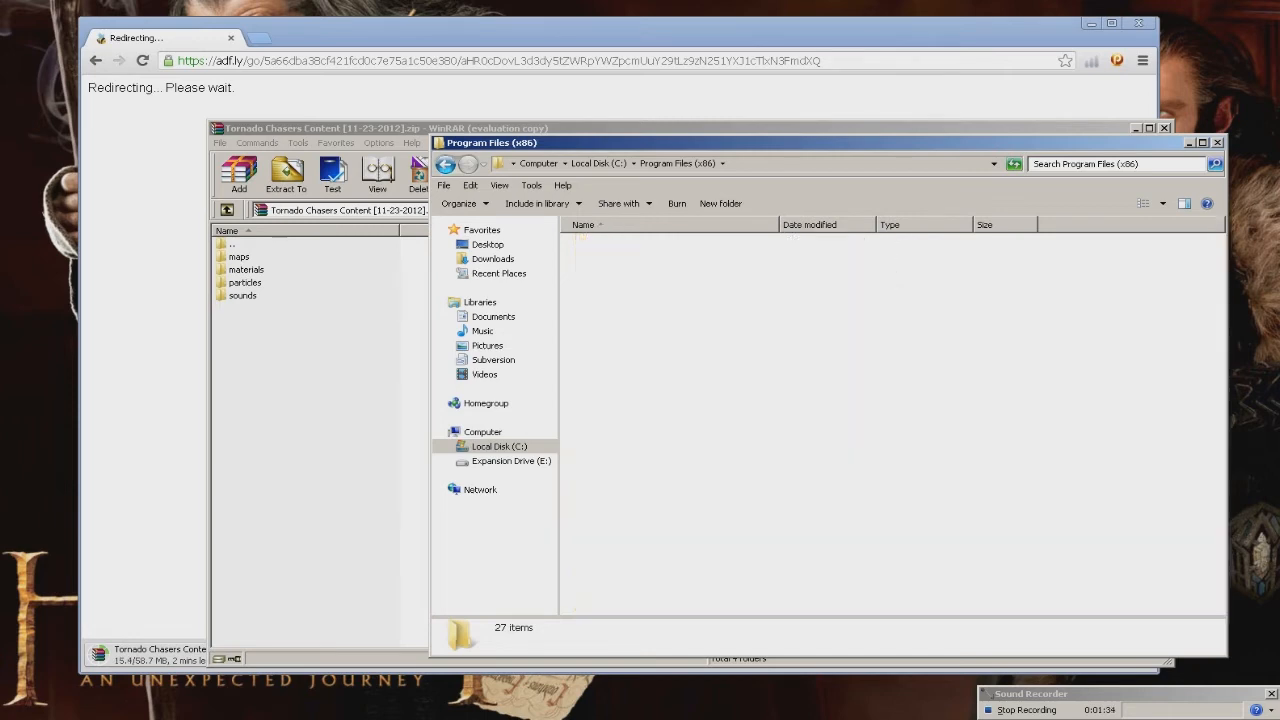
# - On Expansion Drive (E:), navigate through Steam, steamapps and the account folder into garrysmod
pyautogui.click(512, 460)
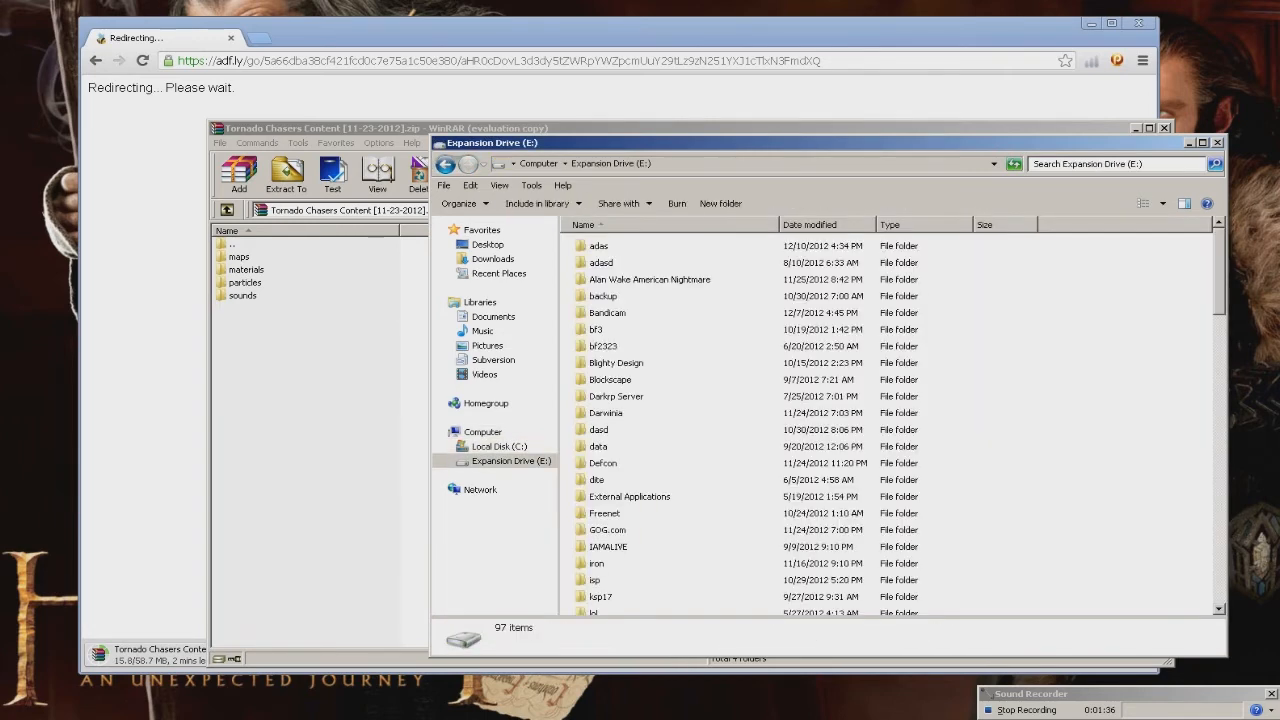
pyautogui.scroll(-3)
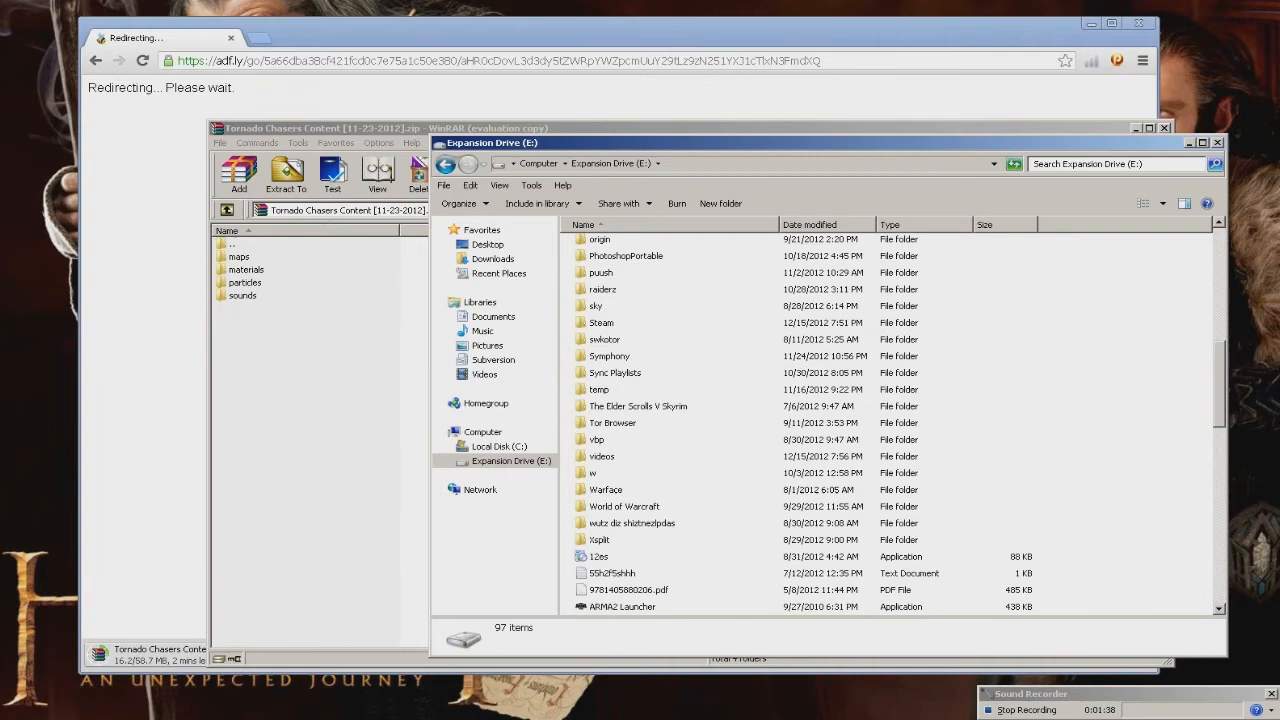
pyautogui.doubleClick(600, 322)
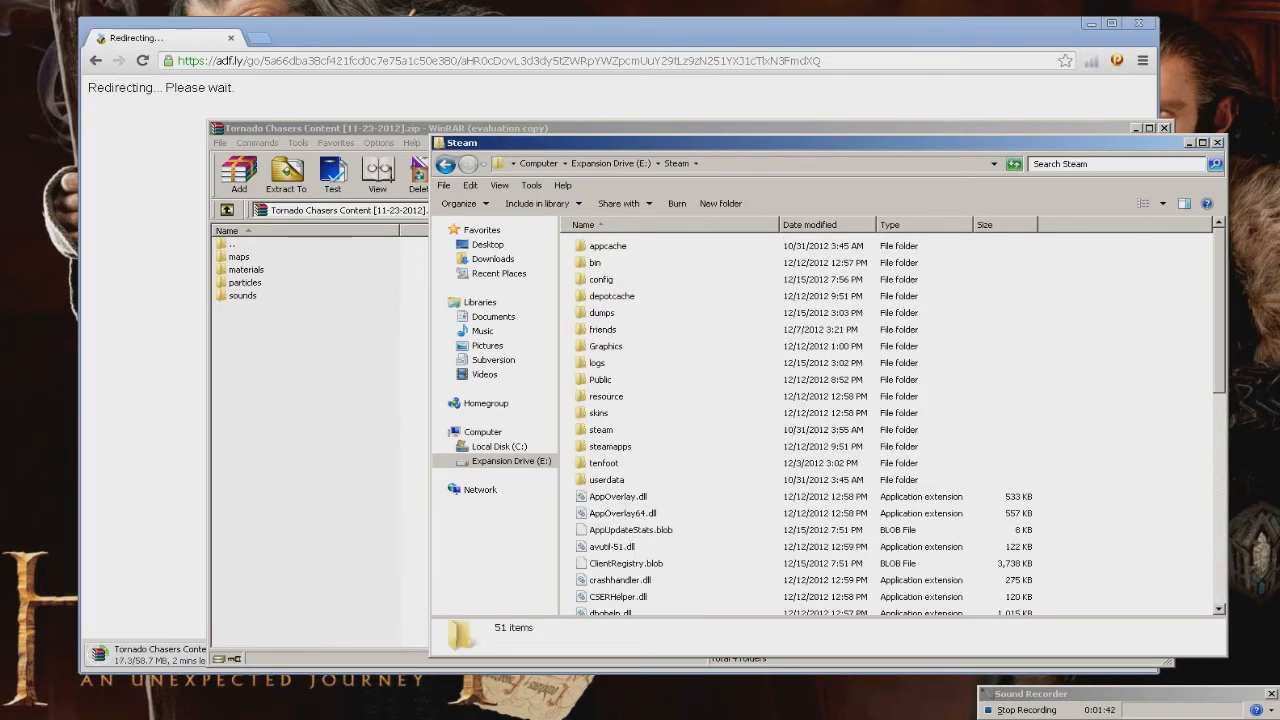
pyautogui.doubleClick(610, 446)
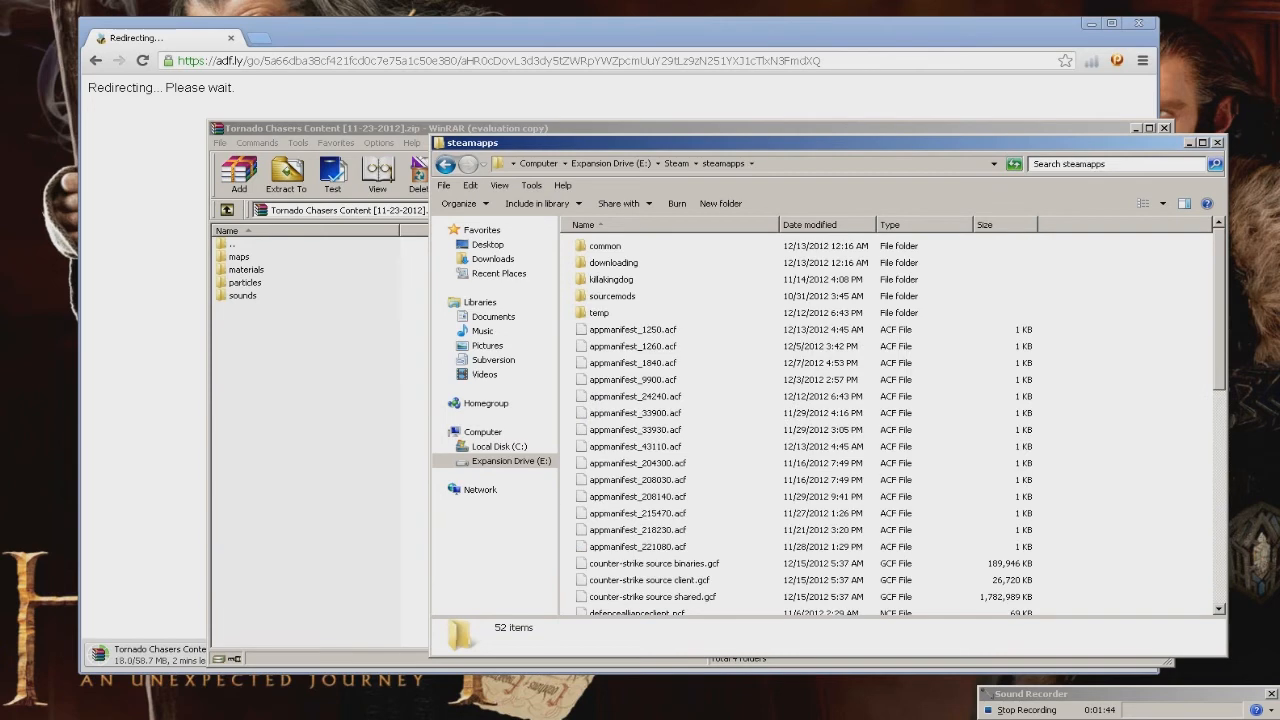
pyautogui.doubleClick(616, 296)
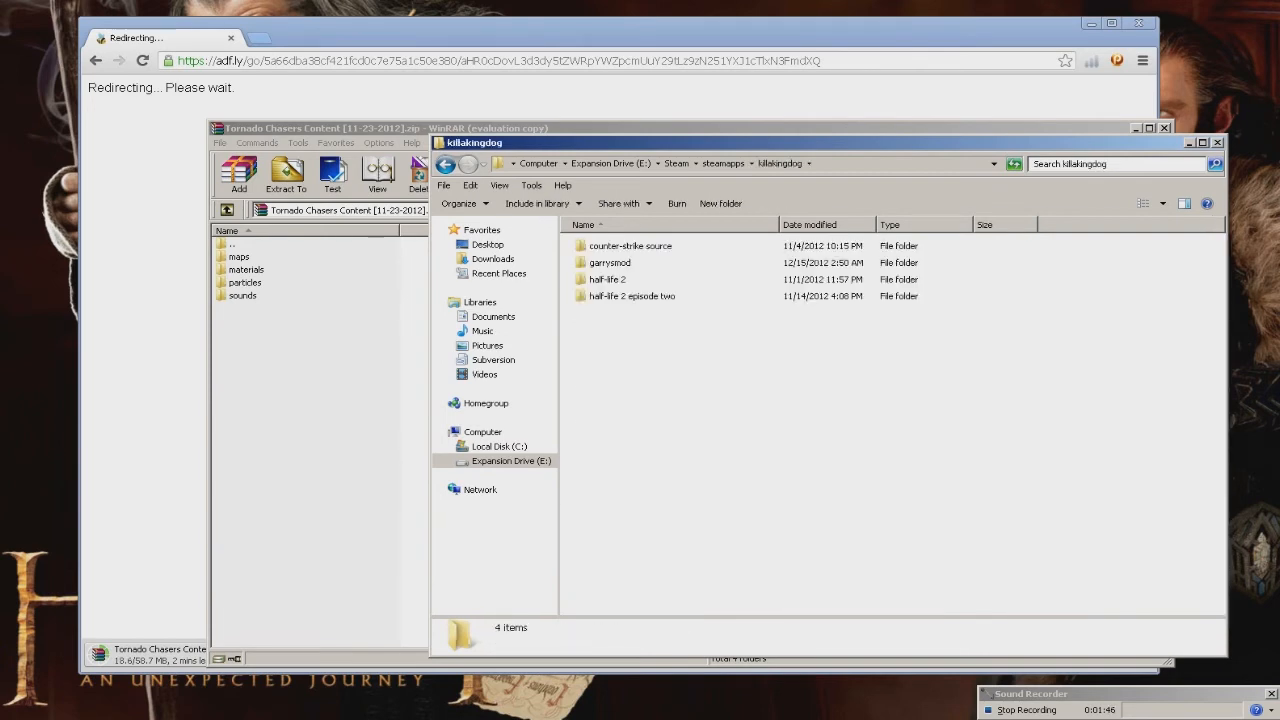
pyautogui.doubleClick(608, 262)
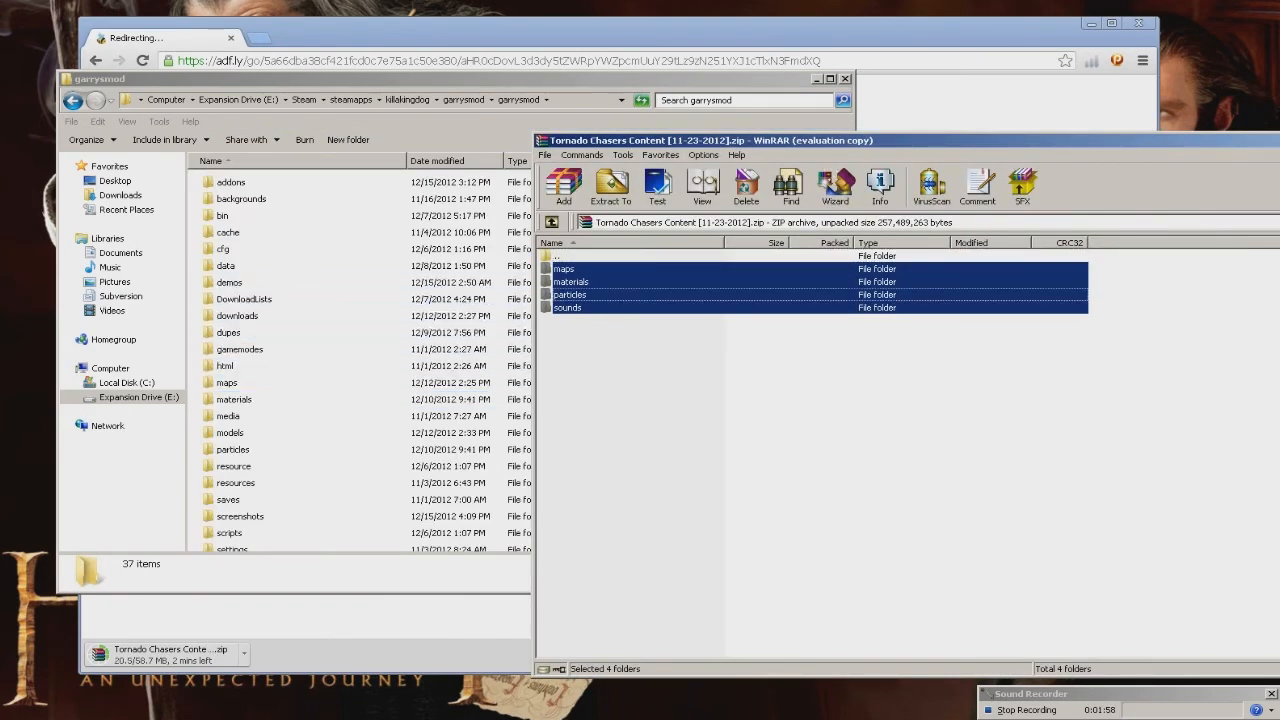
# - Drop the four archive folders into garrysmod and confirm merging with existing folders
pyautogui.click(610, 188)
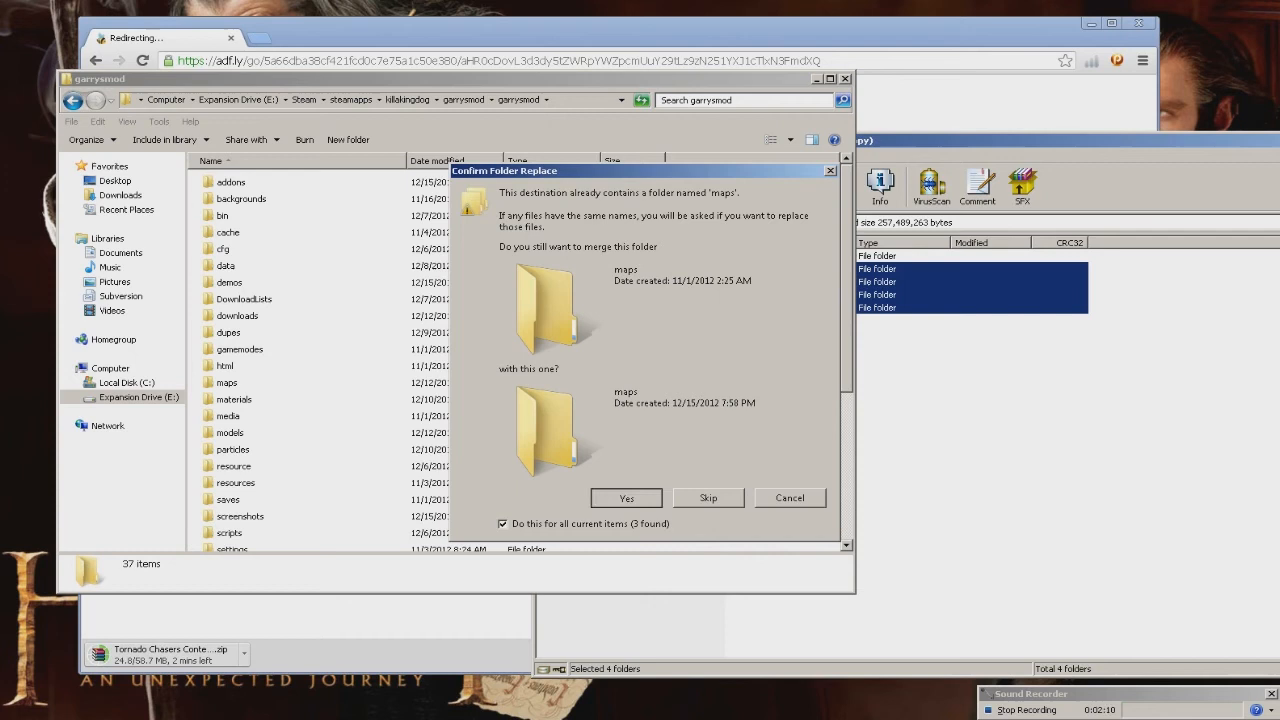
pyautogui.click(626, 498)
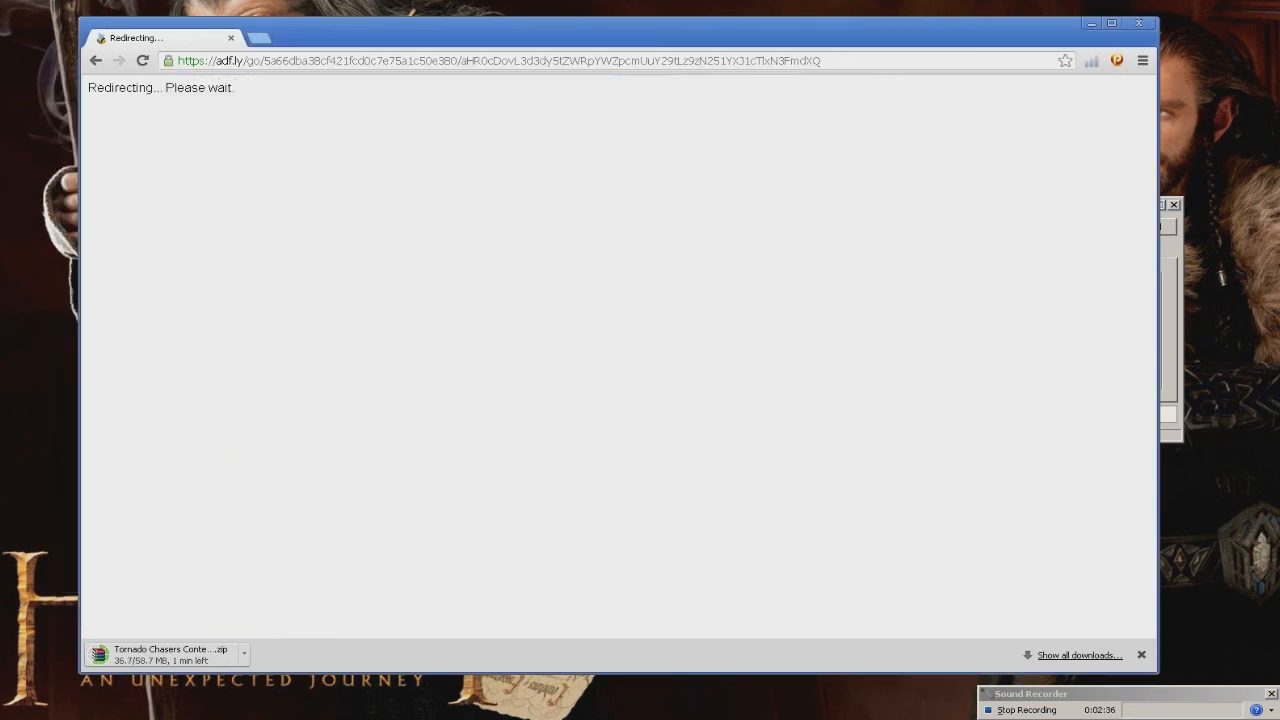
# - Exit Chrome and confirm cancelling its unfinished download
pyautogui.click(1140, 24)
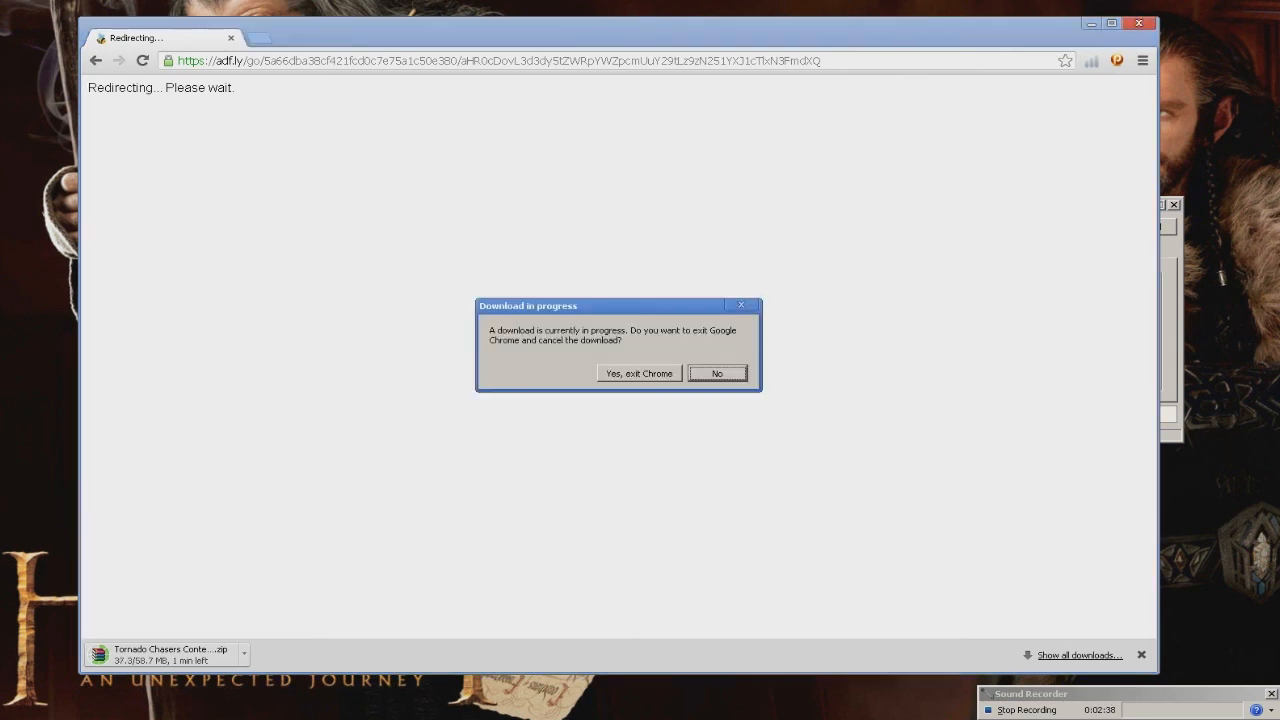
pyautogui.click(640, 374)
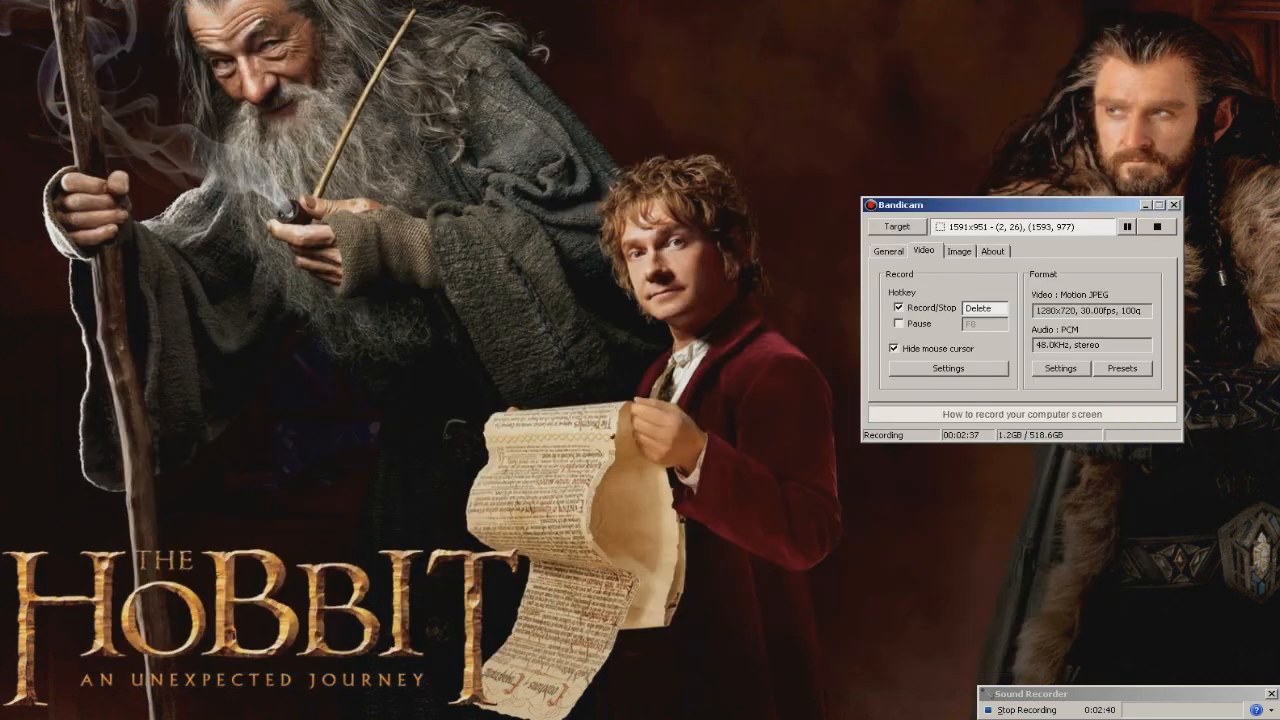